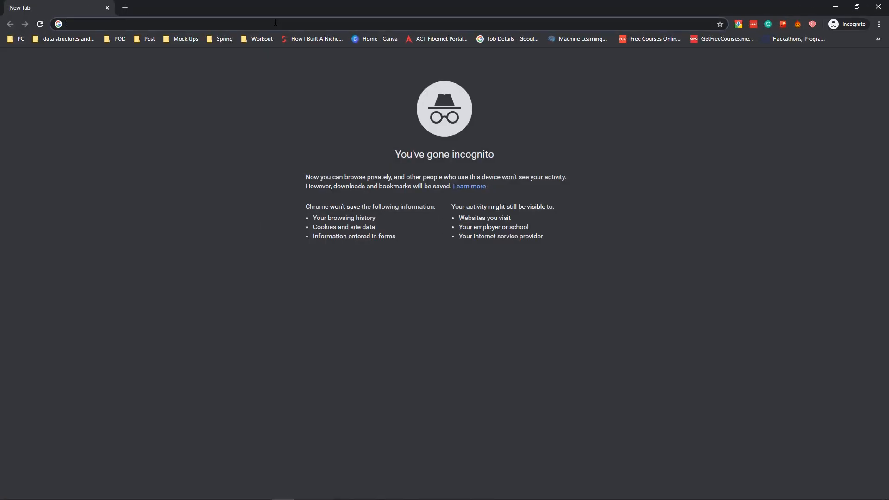
# - Run a Google search for 'infinityfree' from the Chrome address bar
pyautogui.write('infinityfree&oq=infinityfree&aqs=chrome.0.69i59j69i60l3.1960j0j1&sourceid=chrome&ie=UTF-8')
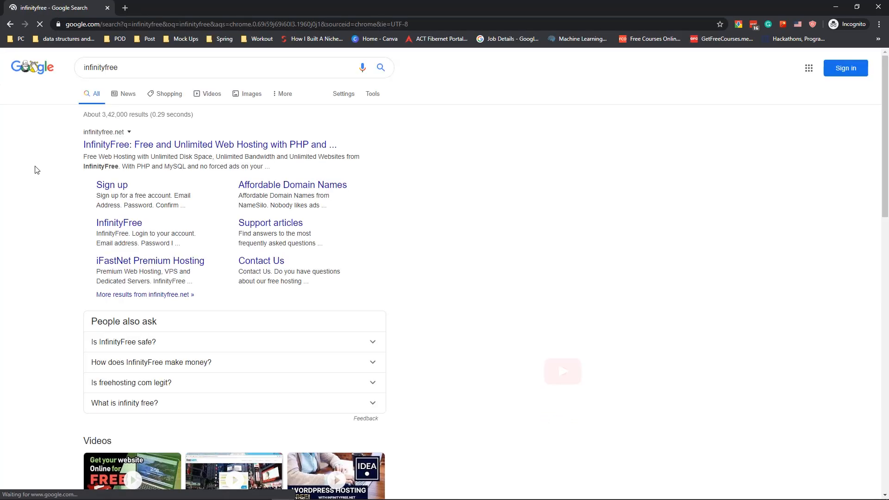
# - Register a new InfinityFree account, accepting the terms and passing reCAPTCHA
pyautogui.click(209, 144)
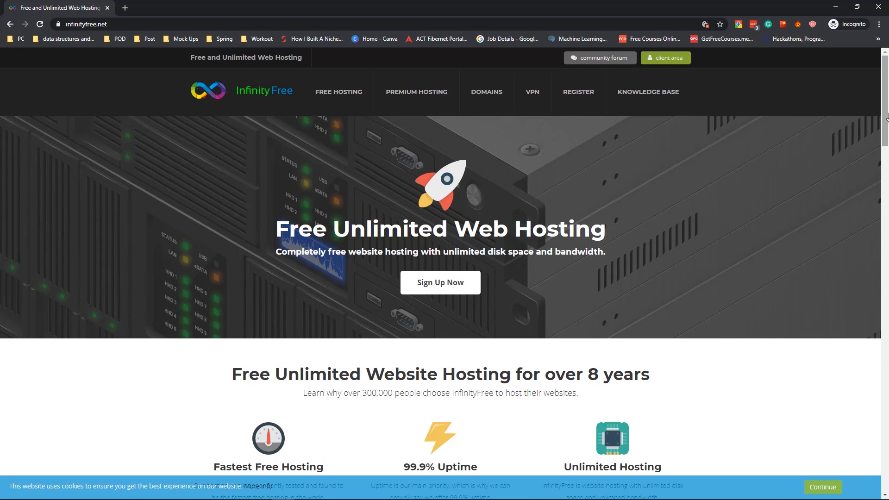
pyautogui.moveTo(481, 278)
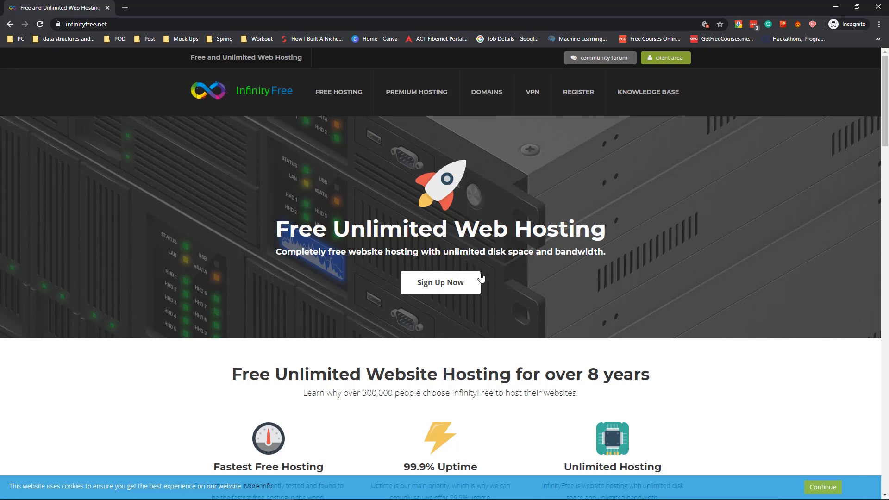
pyautogui.click(440, 282)
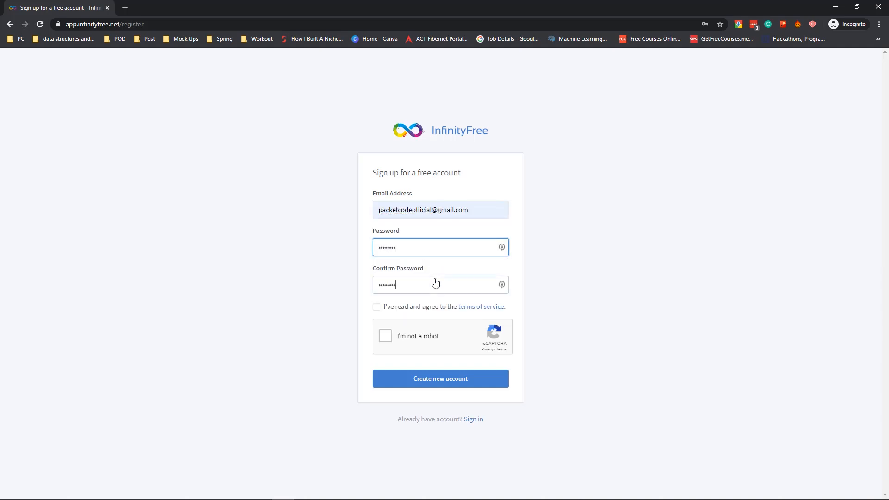
pyautogui.click(376, 307)
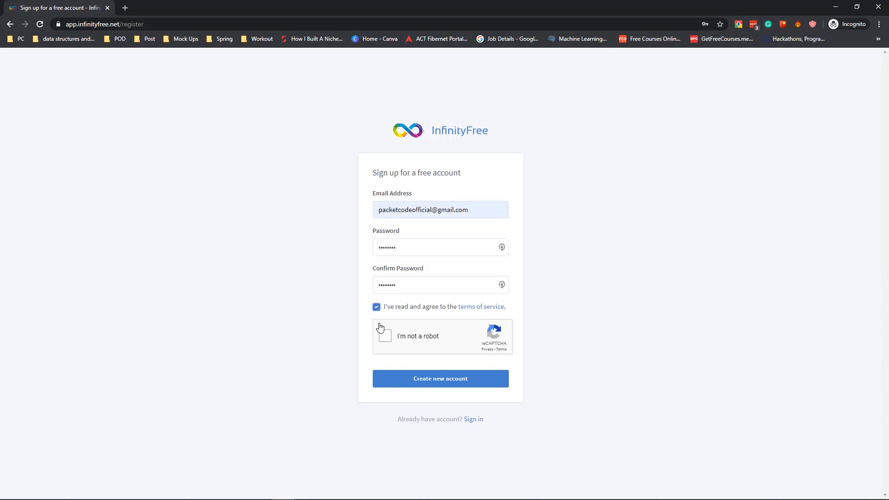
pyautogui.click(384, 336)
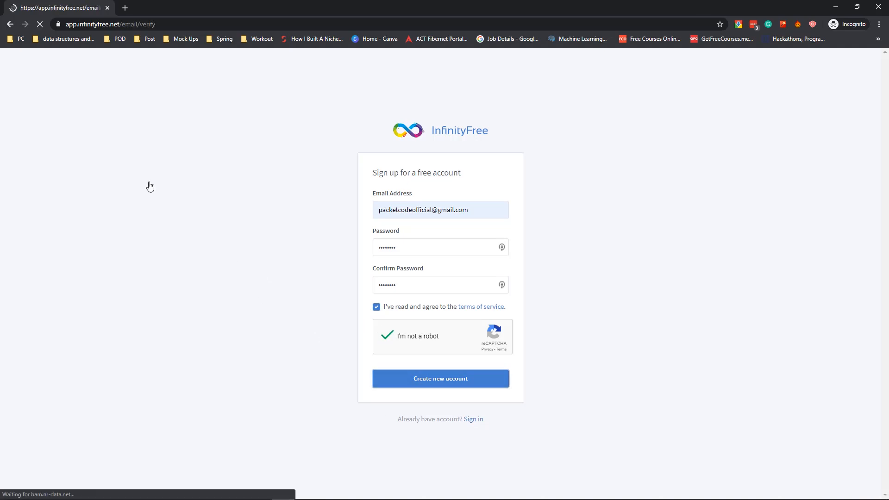
pyautogui.click(440, 378)
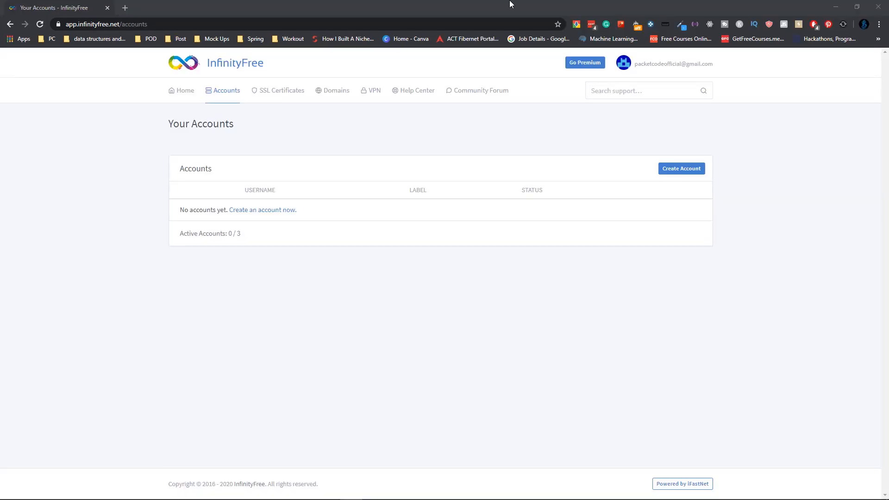
pyautogui.moveTo(791, 229)
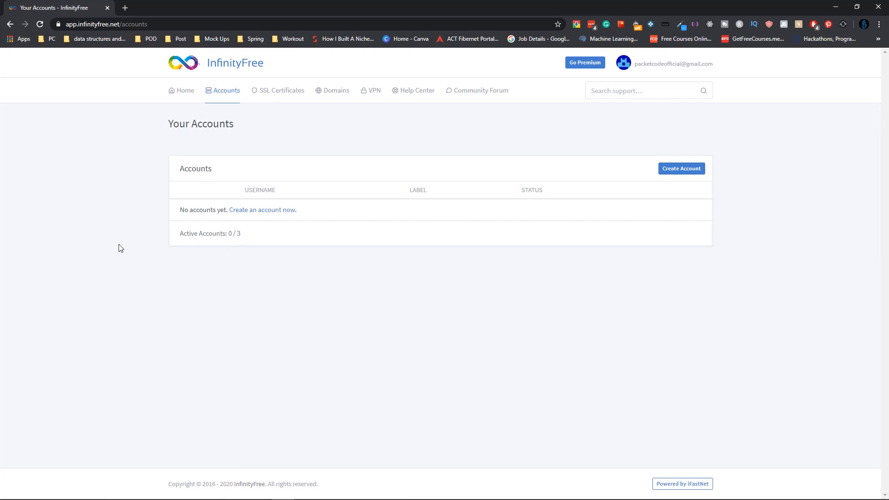
pyautogui.moveTo(114, 245)
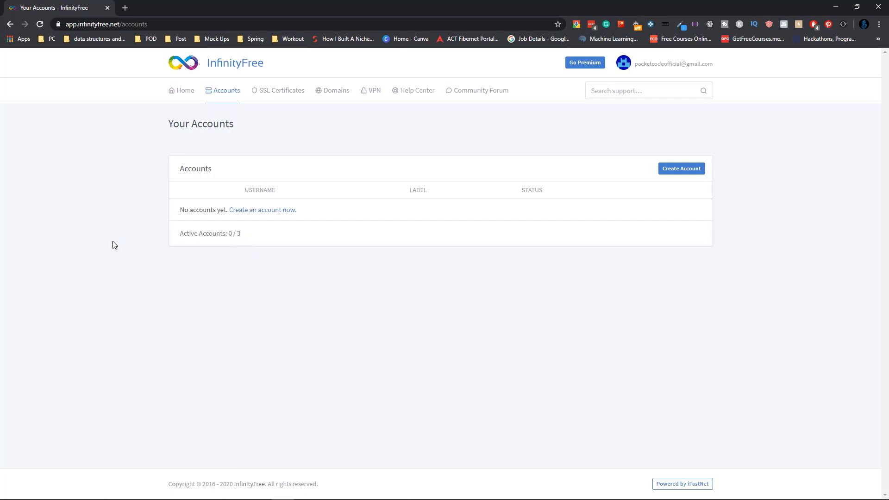
# - Launch the Create Account wizard from the empty Your Accounts page
pyautogui.click(681, 169)
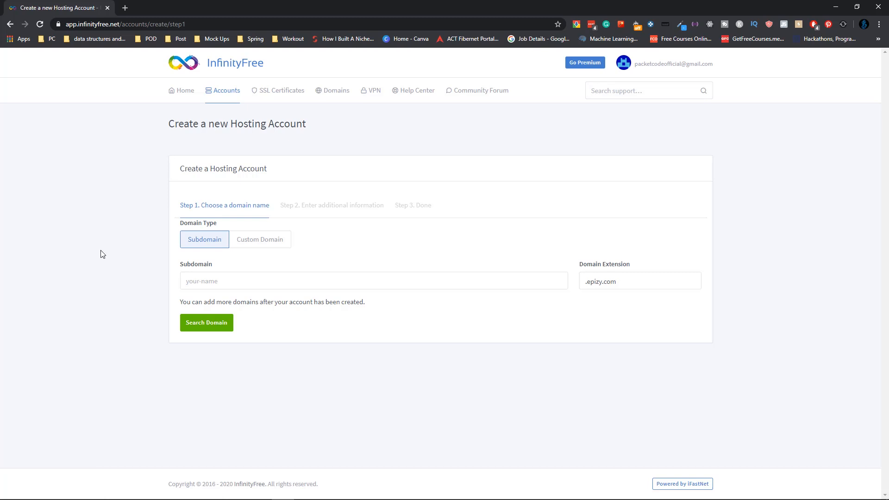
# - Create a hosting account on subdomain 'pa' with .epizy.com after checking availability and reCAPTCHA
pyautogui.click(260, 239)
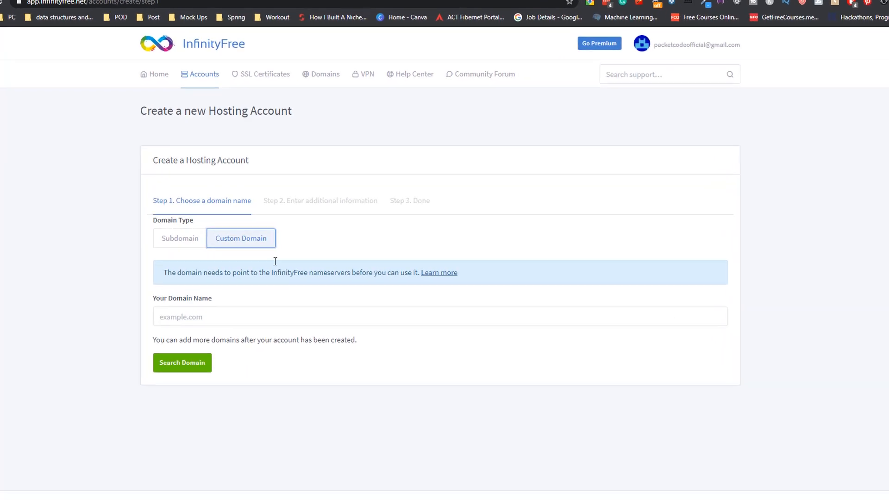
pyautogui.click(179, 237)
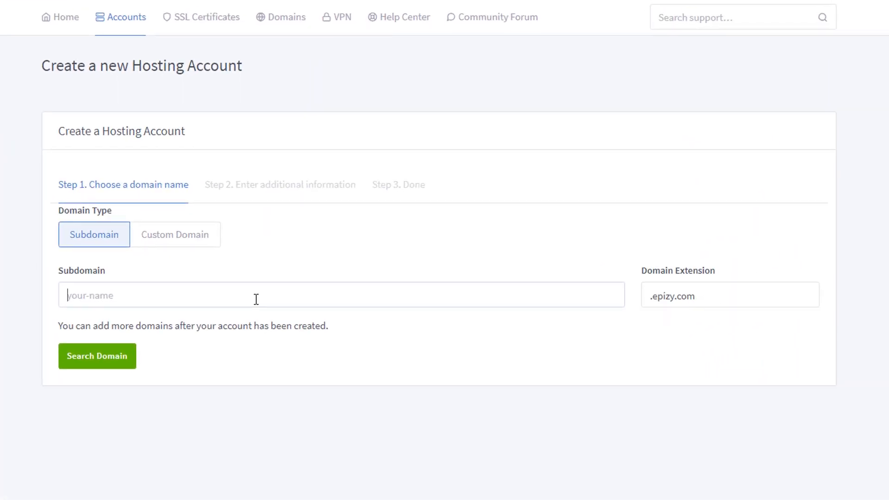
pyautogui.click(730, 294)
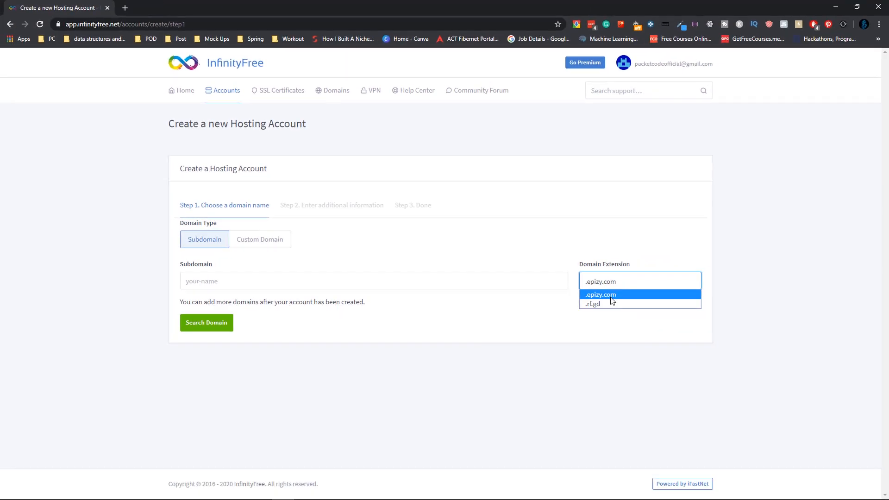
pyautogui.click(599, 294)
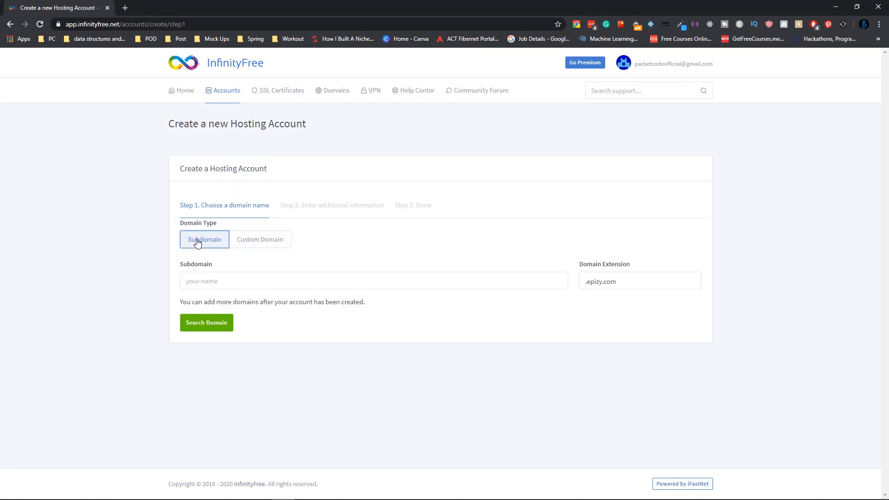
pyautogui.click(373, 281)
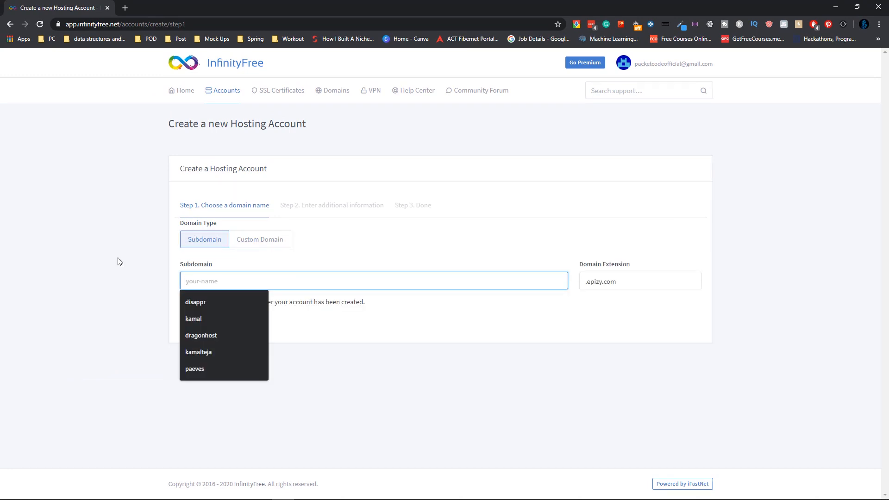
pyautogui.write('pa')
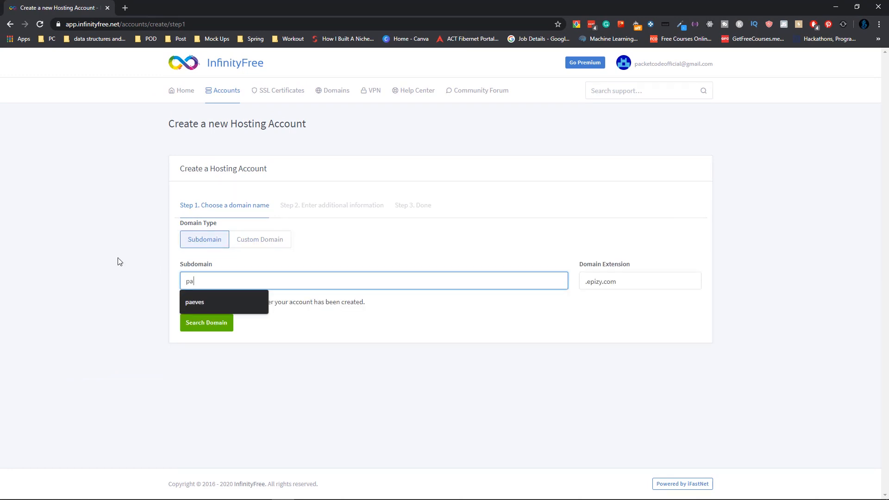
pyautogui.click(206, 323)
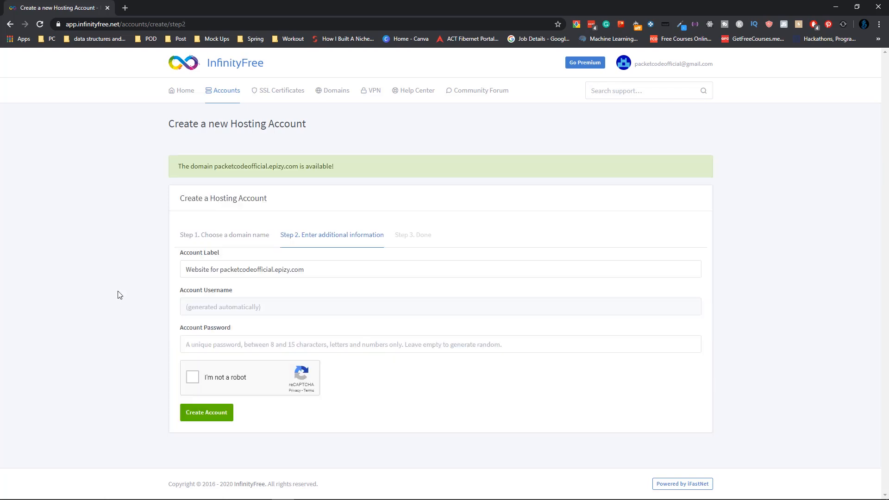
pyautogui.click(193, 377)
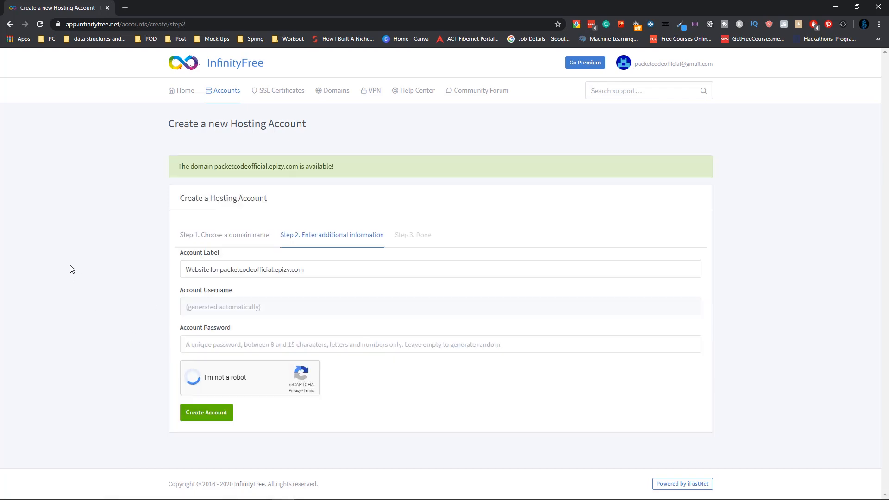
pyautogui.click(207, 412)
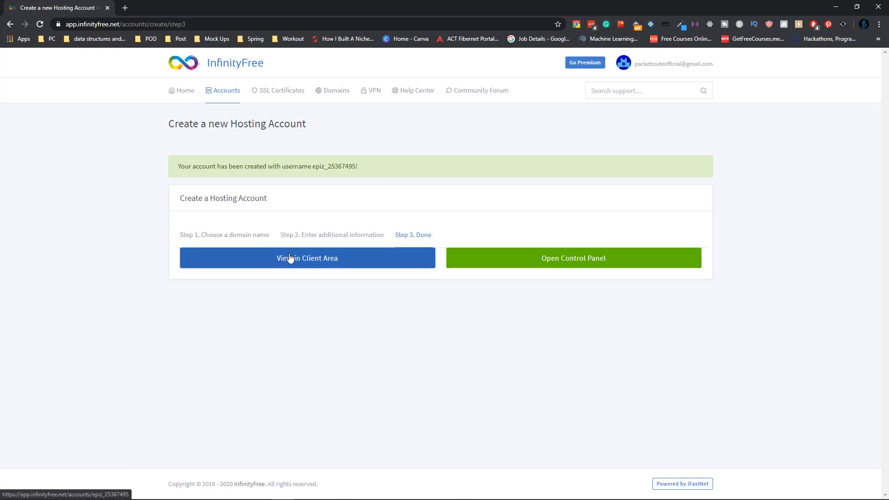
# - View the new account's details and FTP panel in the Client Area, then reach its Control Panel
pyautogui.click(307, 258)
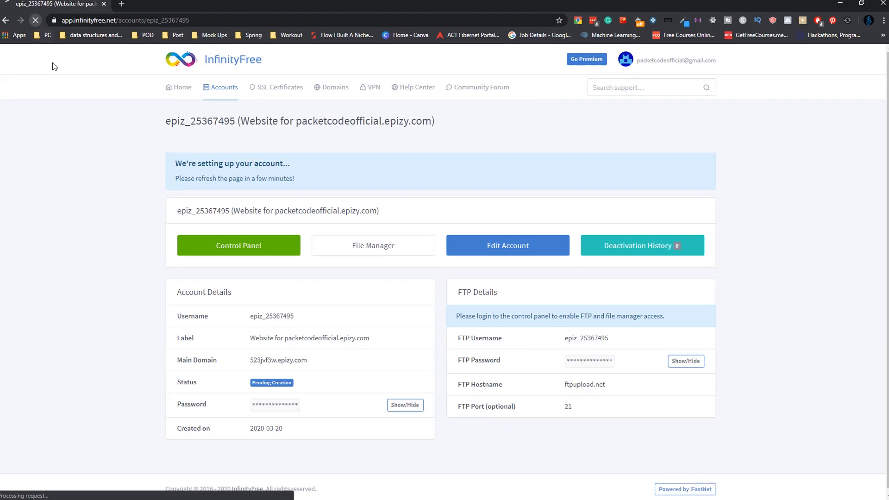
pyautogui.scroll(-3)
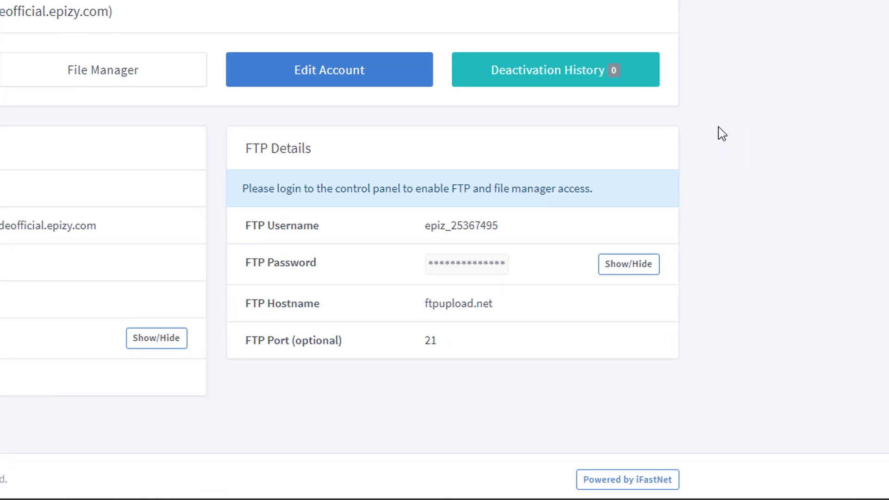
pyautogui.moveTo(857, 167)
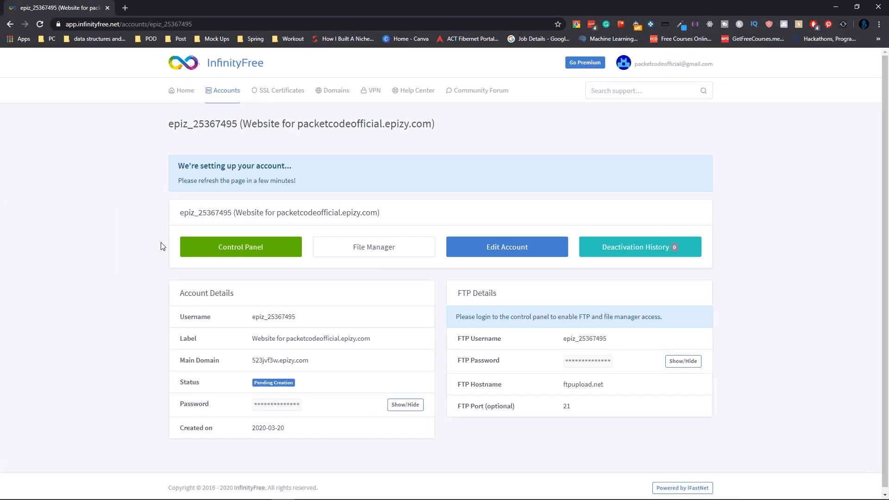
pyautogui.click(240, 247)
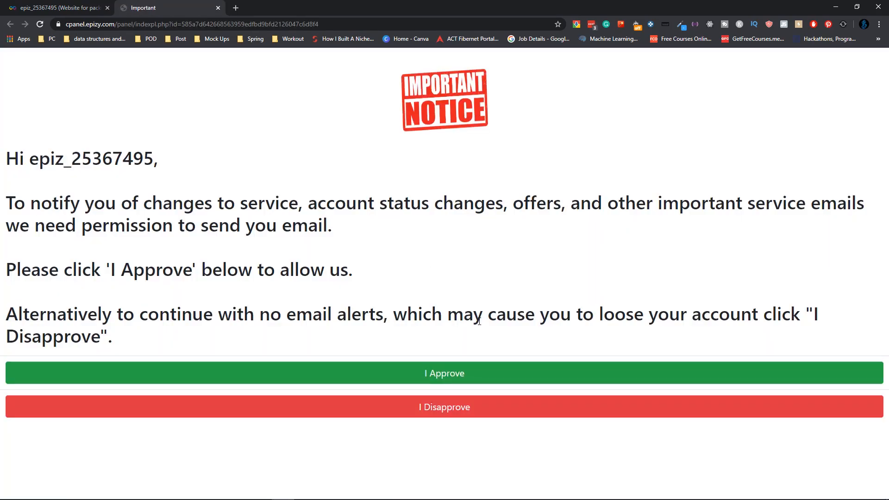
# - Create the MySQL database 'packetcodeofficial', listed as epiz_25367495_packetcodeofficial
pyautogui.click(444, 373)
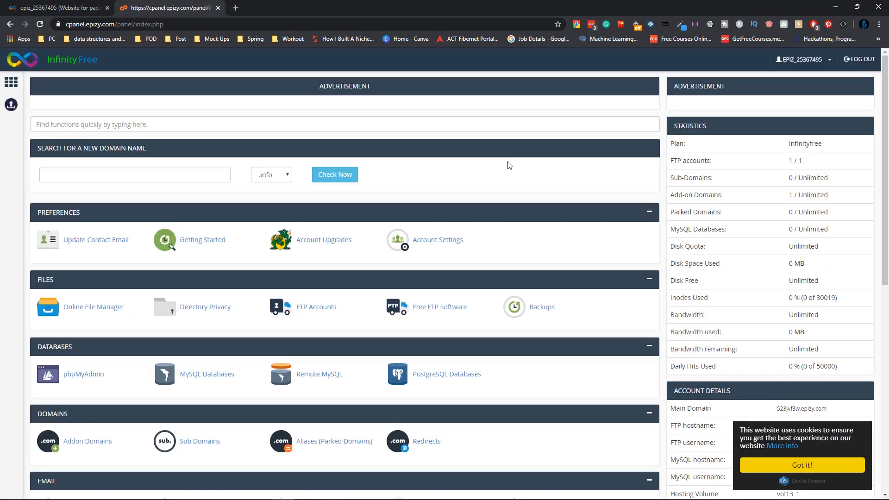
pyautogui.scroll(-3)
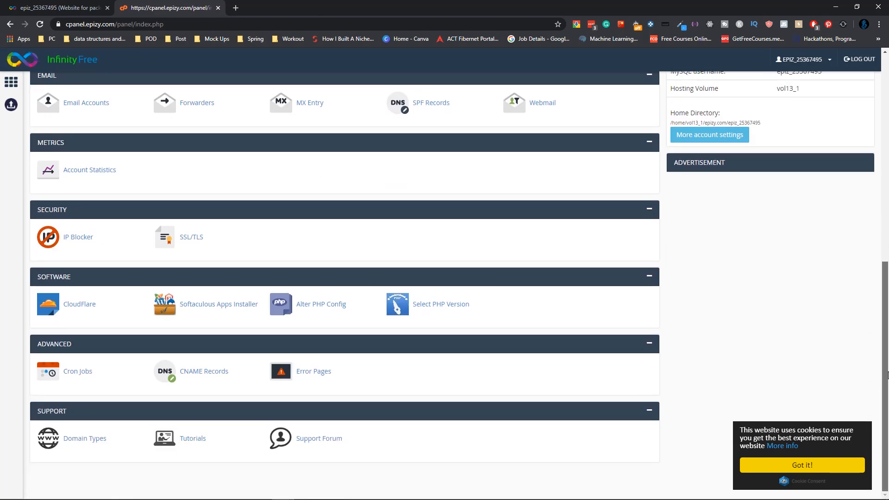
pyautogui.scroll(3)
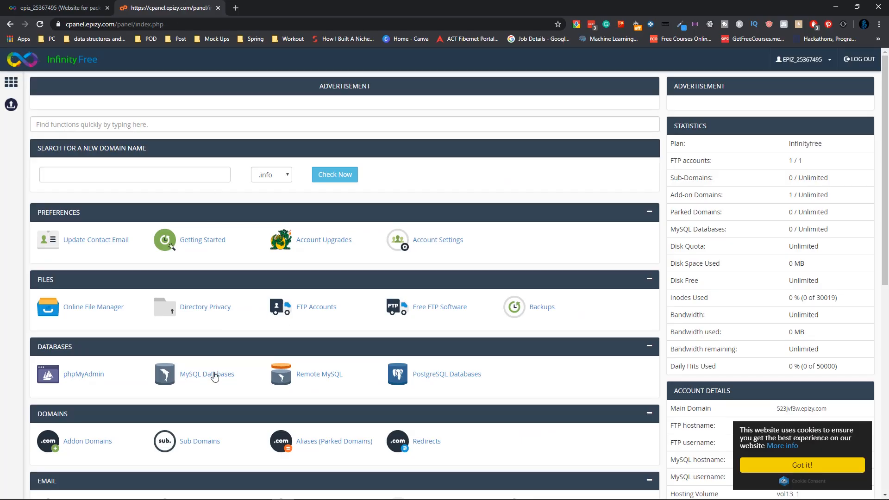
pyautogui.click(207, 374)
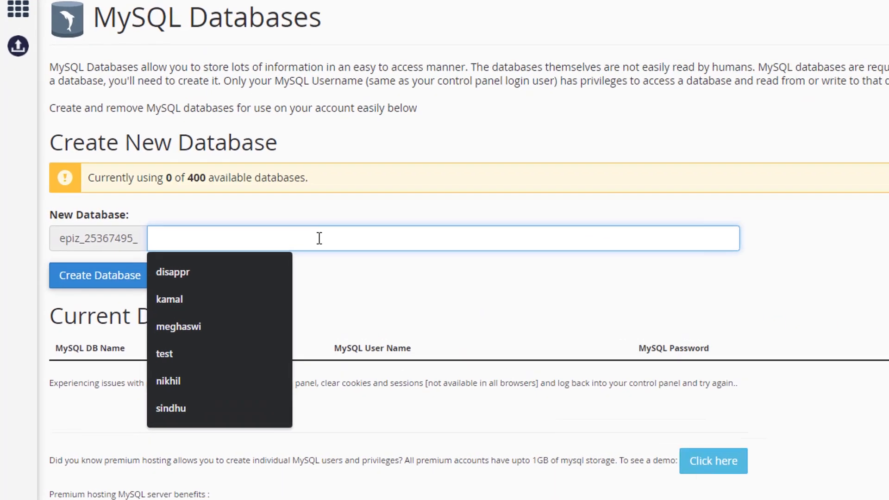
pyautogui.write('packetcodeofficial')
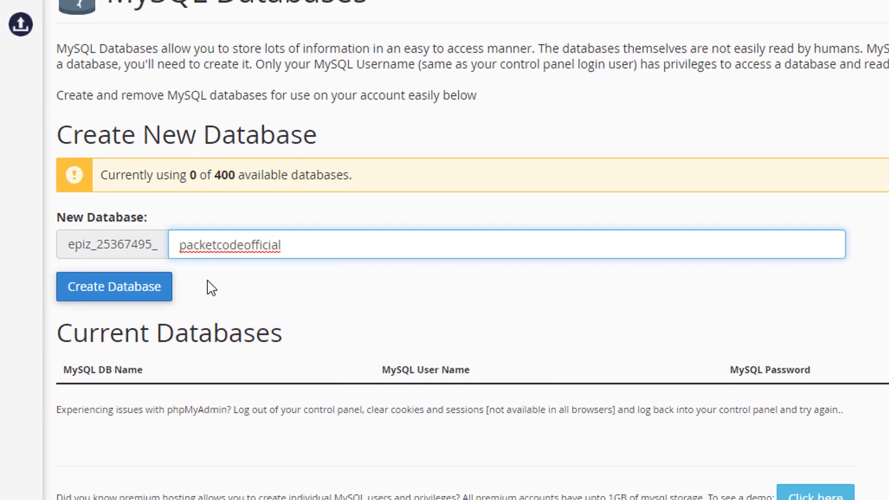
pyautogui.click(113, 286)
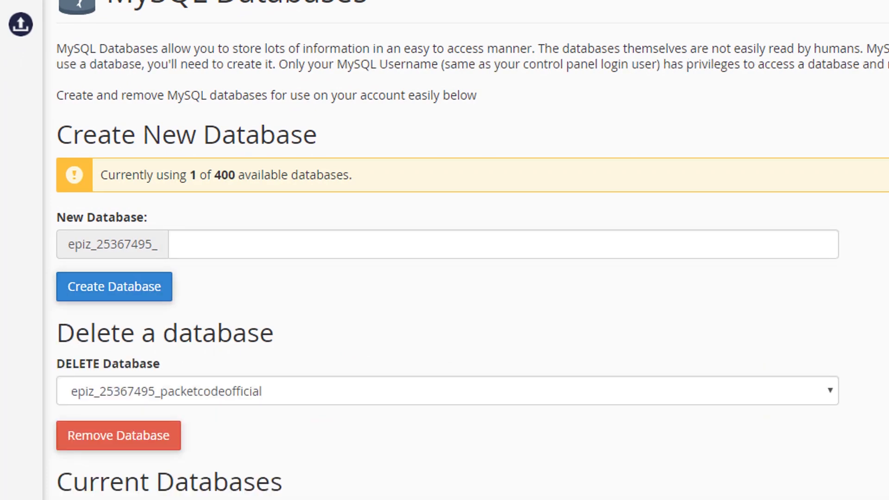
pyautogui.scroll(-3)
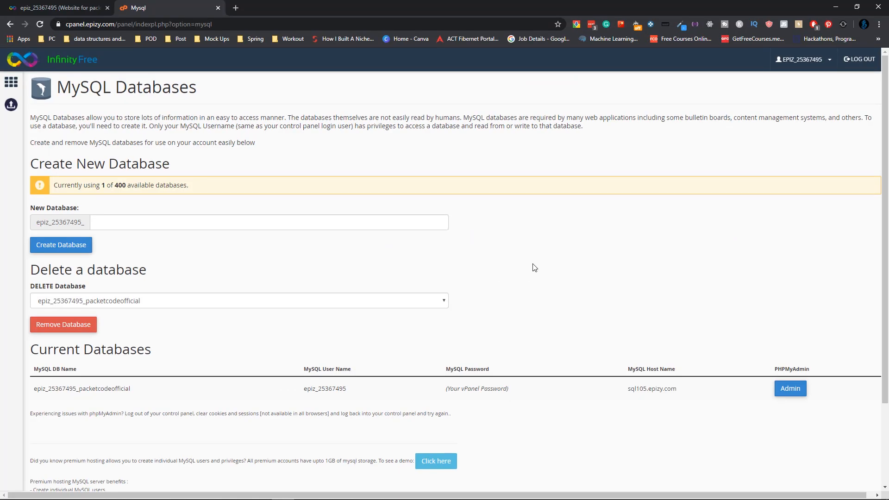
pyautogui.moveTo(428, 337)
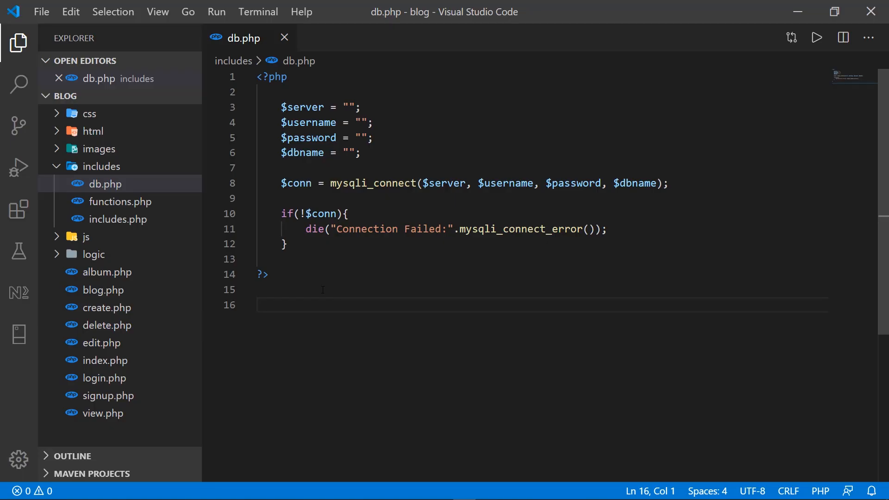
pyautogui.moveTo(143, 438)
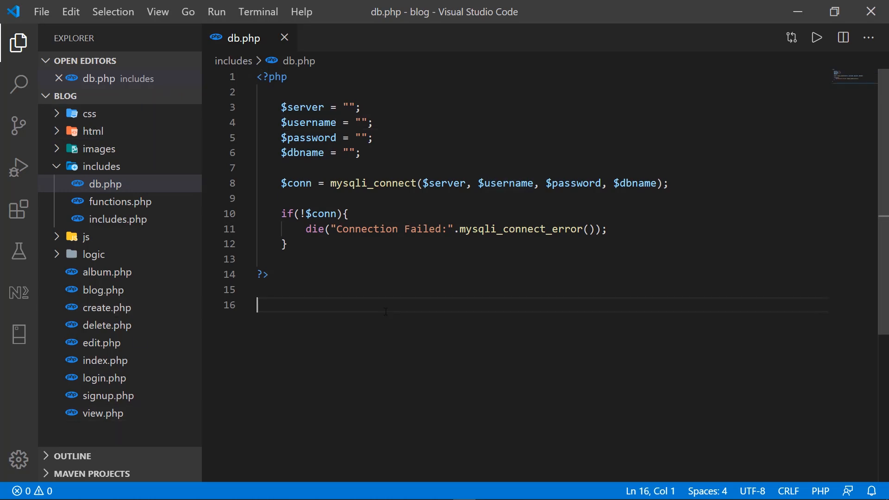
pyautogui.doubleClick(308, 122)
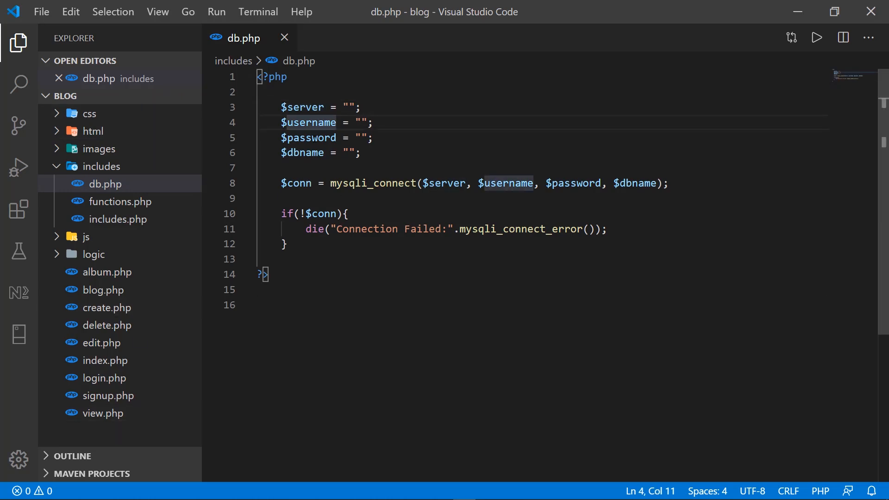
pyautogui.click(305, 152)
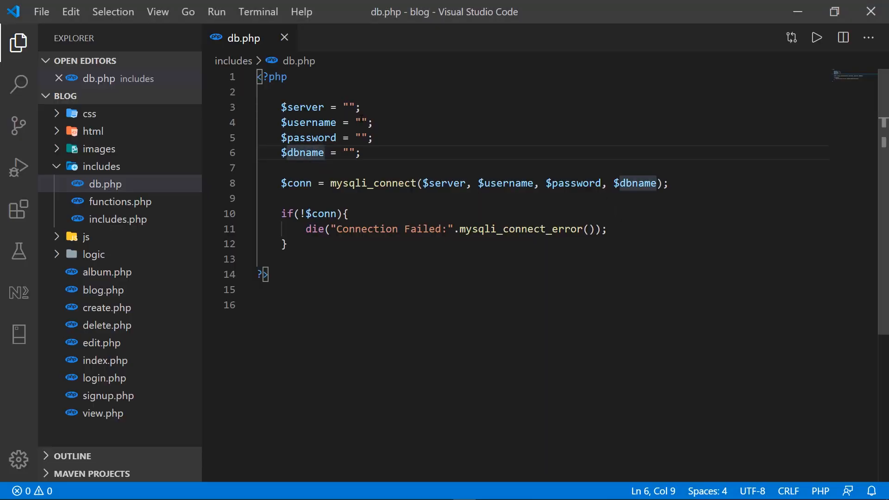
pyautogui.write('epiz_25367495')
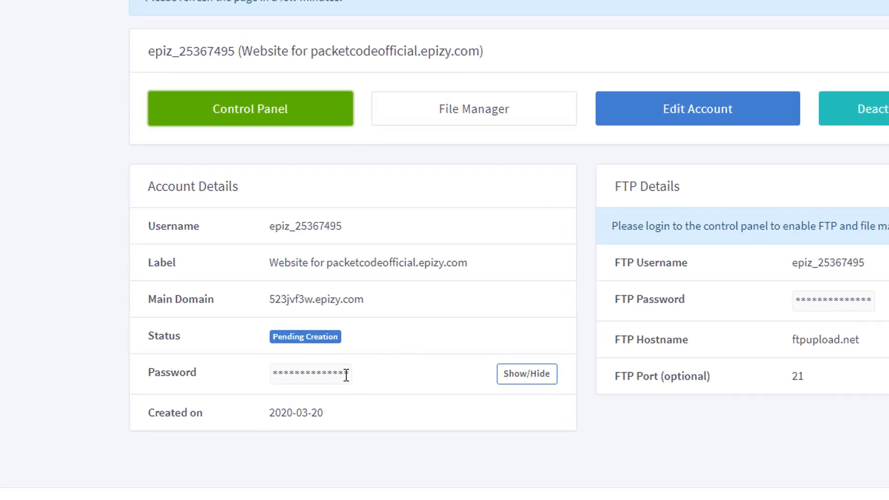
pyautogui.click(526, 374)
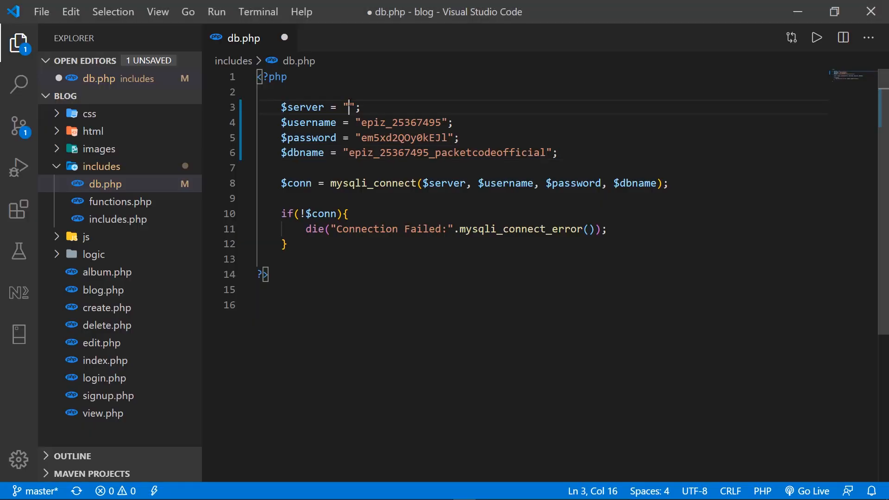
pyautogui.write('sql105.epizy.com')
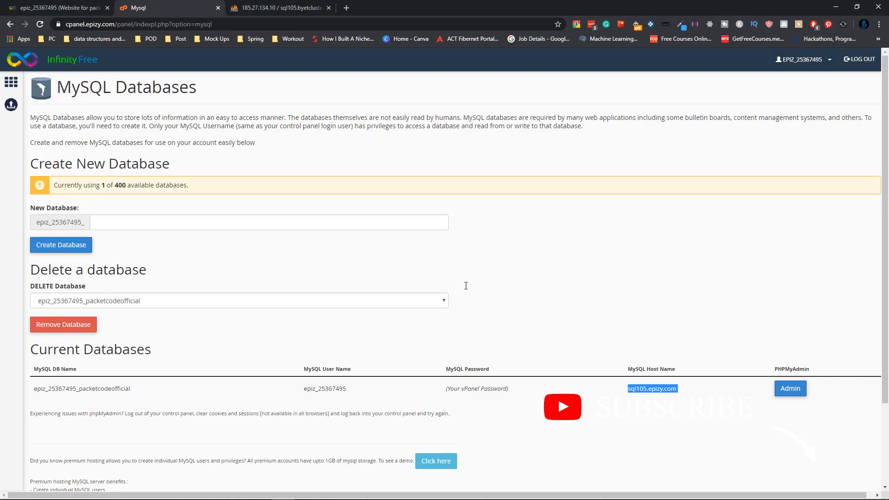
# - Reload the hosting account page until its status is Active, then launch File Manager
pyautogui.click(10, 24)
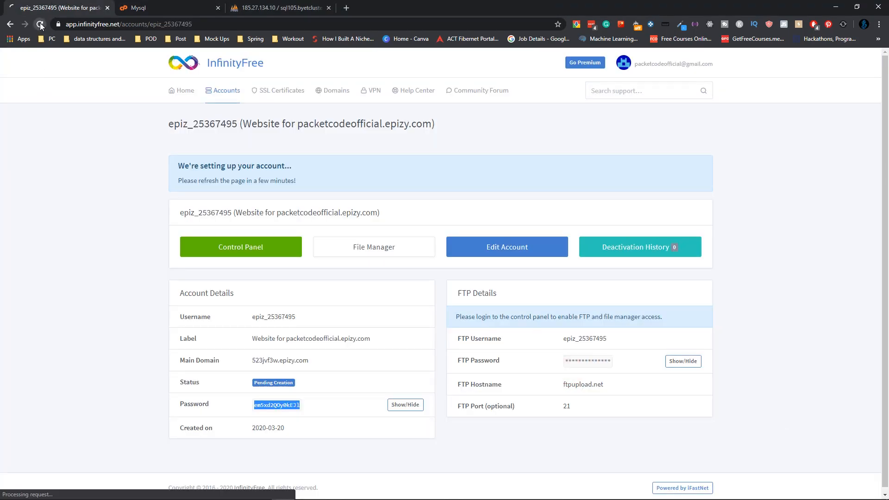
pyautogui.click(39, 24)
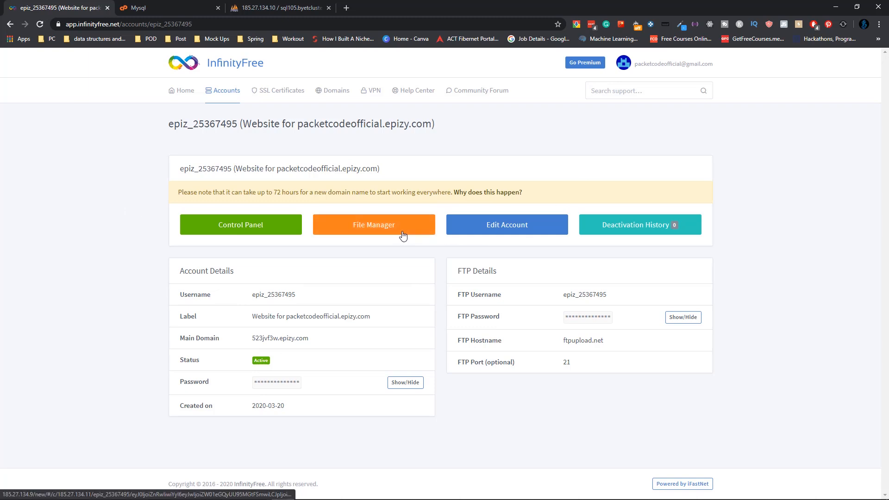
pyautogui.click(373, 225)
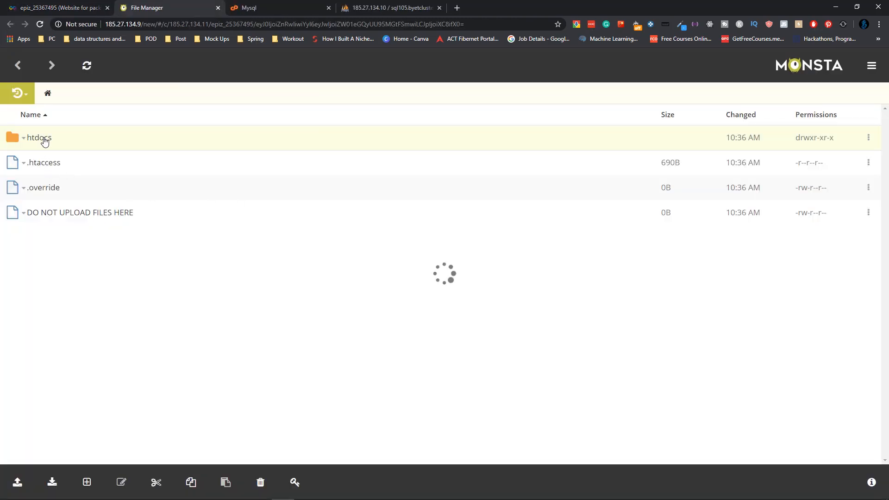
# - Delete htdocs' default files and upload the blog project's folders and PHP files
pyautogui.doubleClick(38, 138)
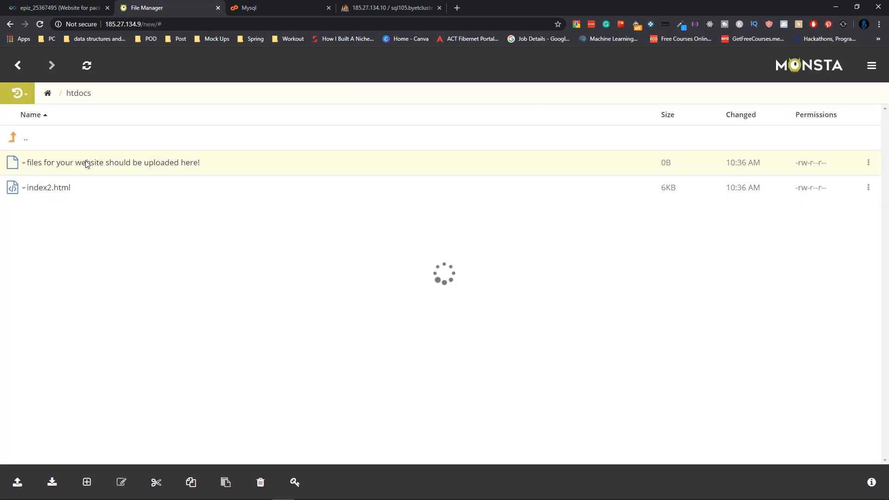
pyautogui.click(122, 490)
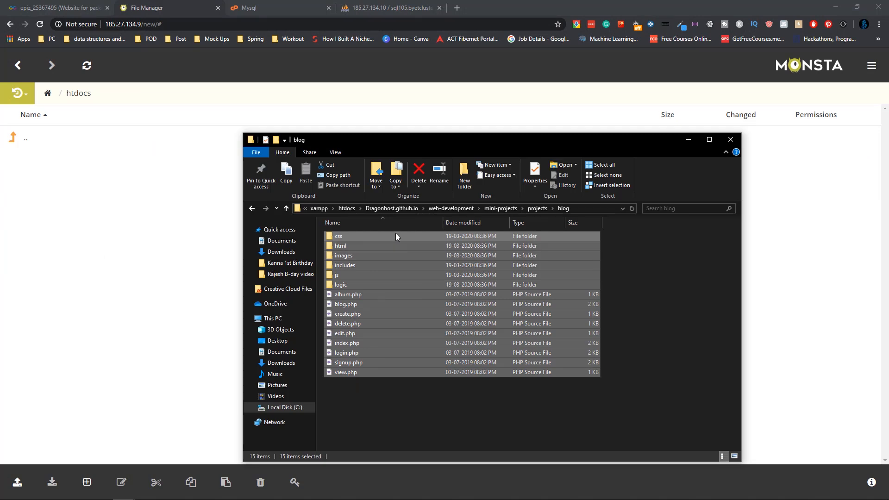
pyautogui.click(730, 139)
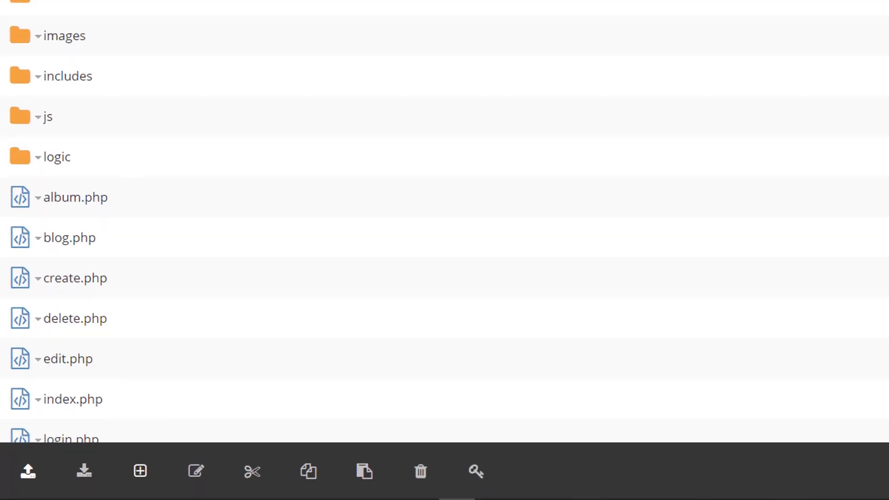
pyautogui.click(27, 471)
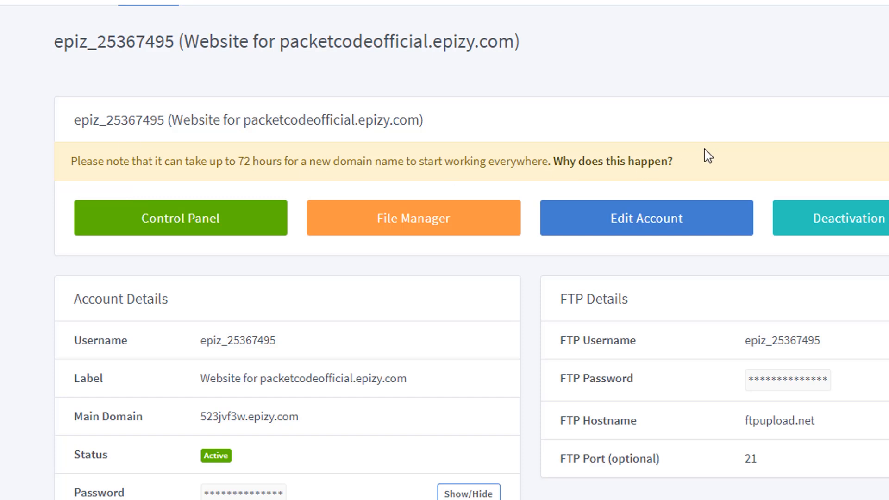
pyautogui.moveTo(112, 187)
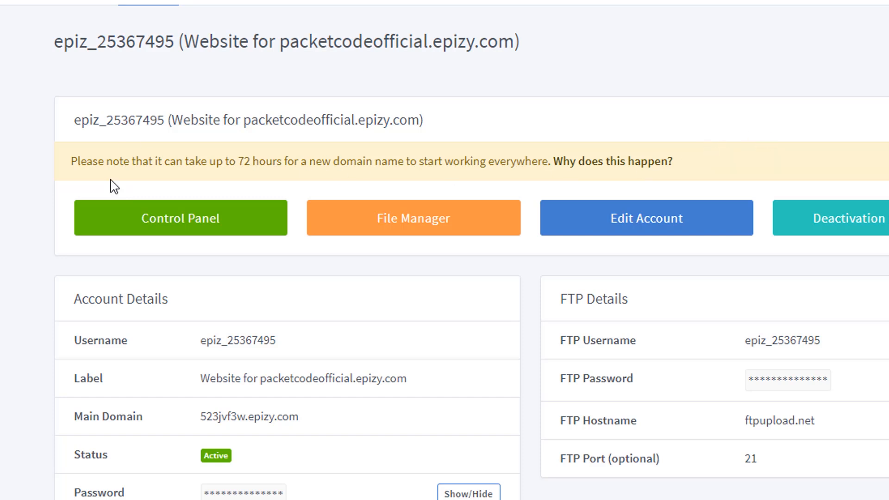
# - Return to the InfinityFree hosting account overview, with an Epizy.com tab opened beside it
pyautogui.doubleClick(306, 379)
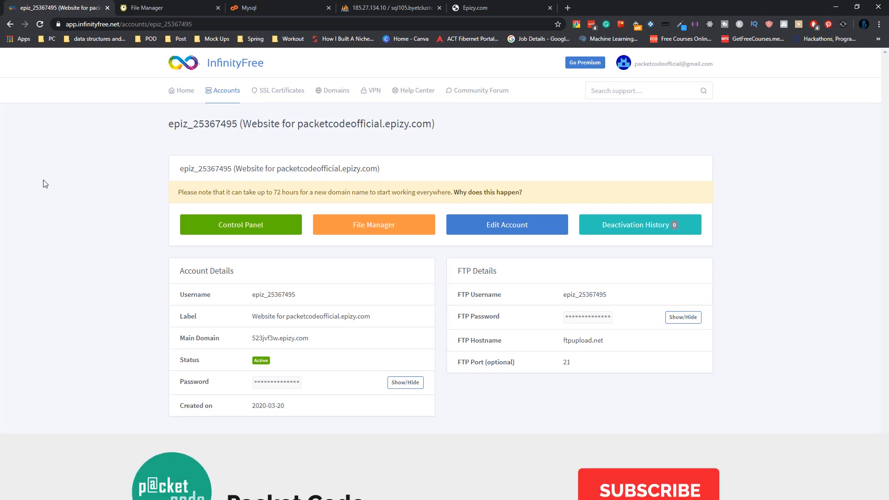
pyautogui.click(648, 440)
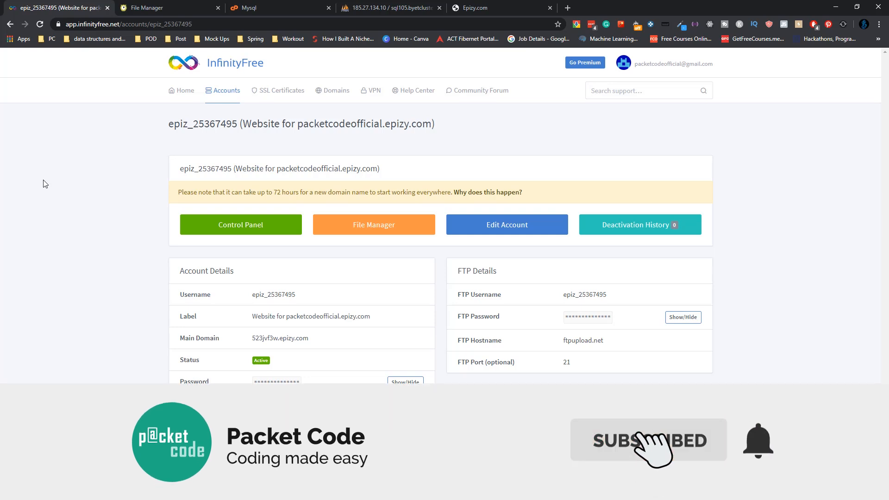